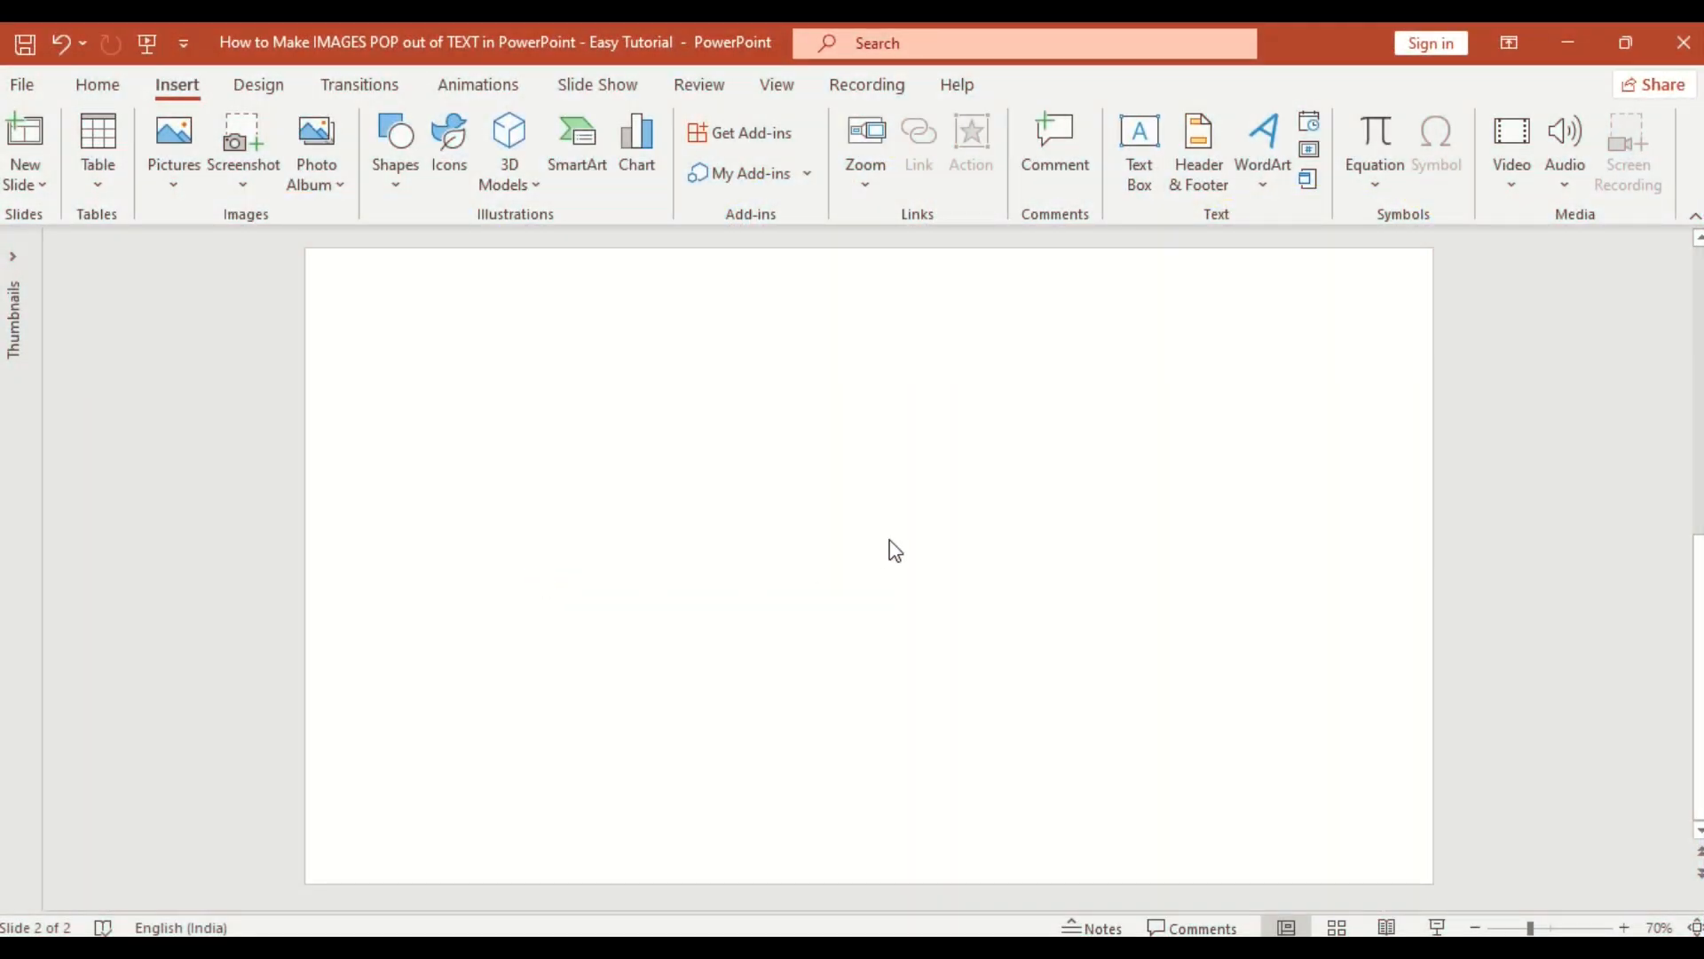
# Bring up the blank slide's shortcut menu from an empty area
pyautogui.rightClick(892, 549)
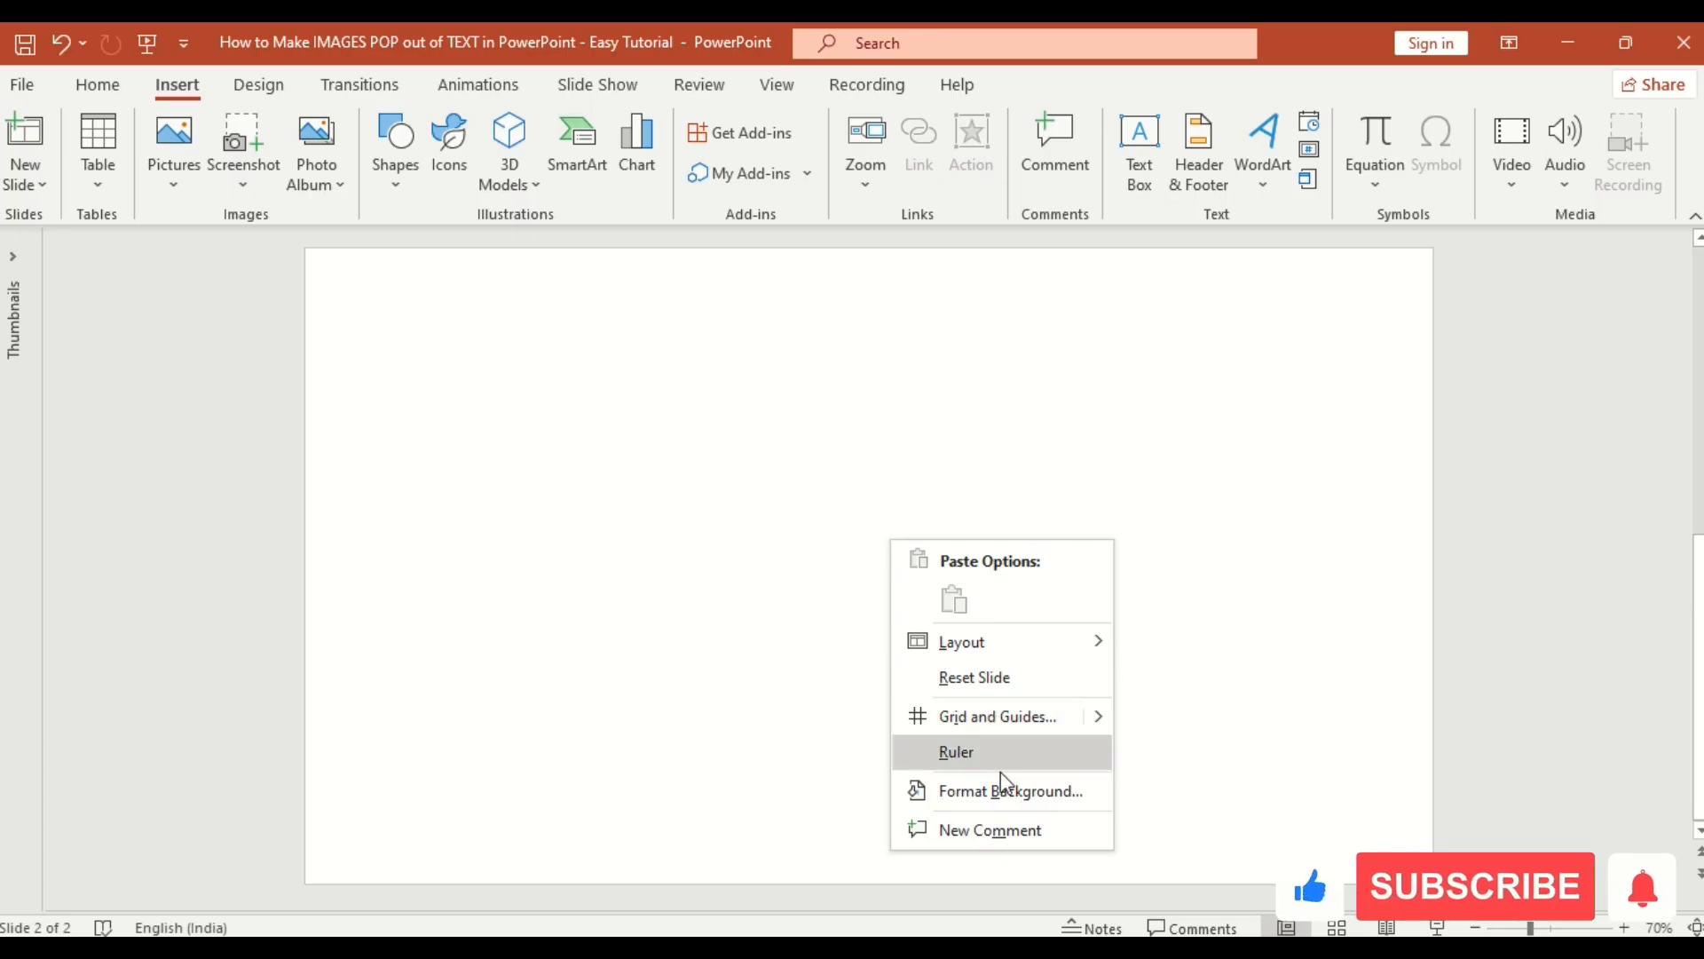
# Give the background an orange-yellow gradient fill, yellow centre fading to orange edges
pyautogui.click(1010, 790)
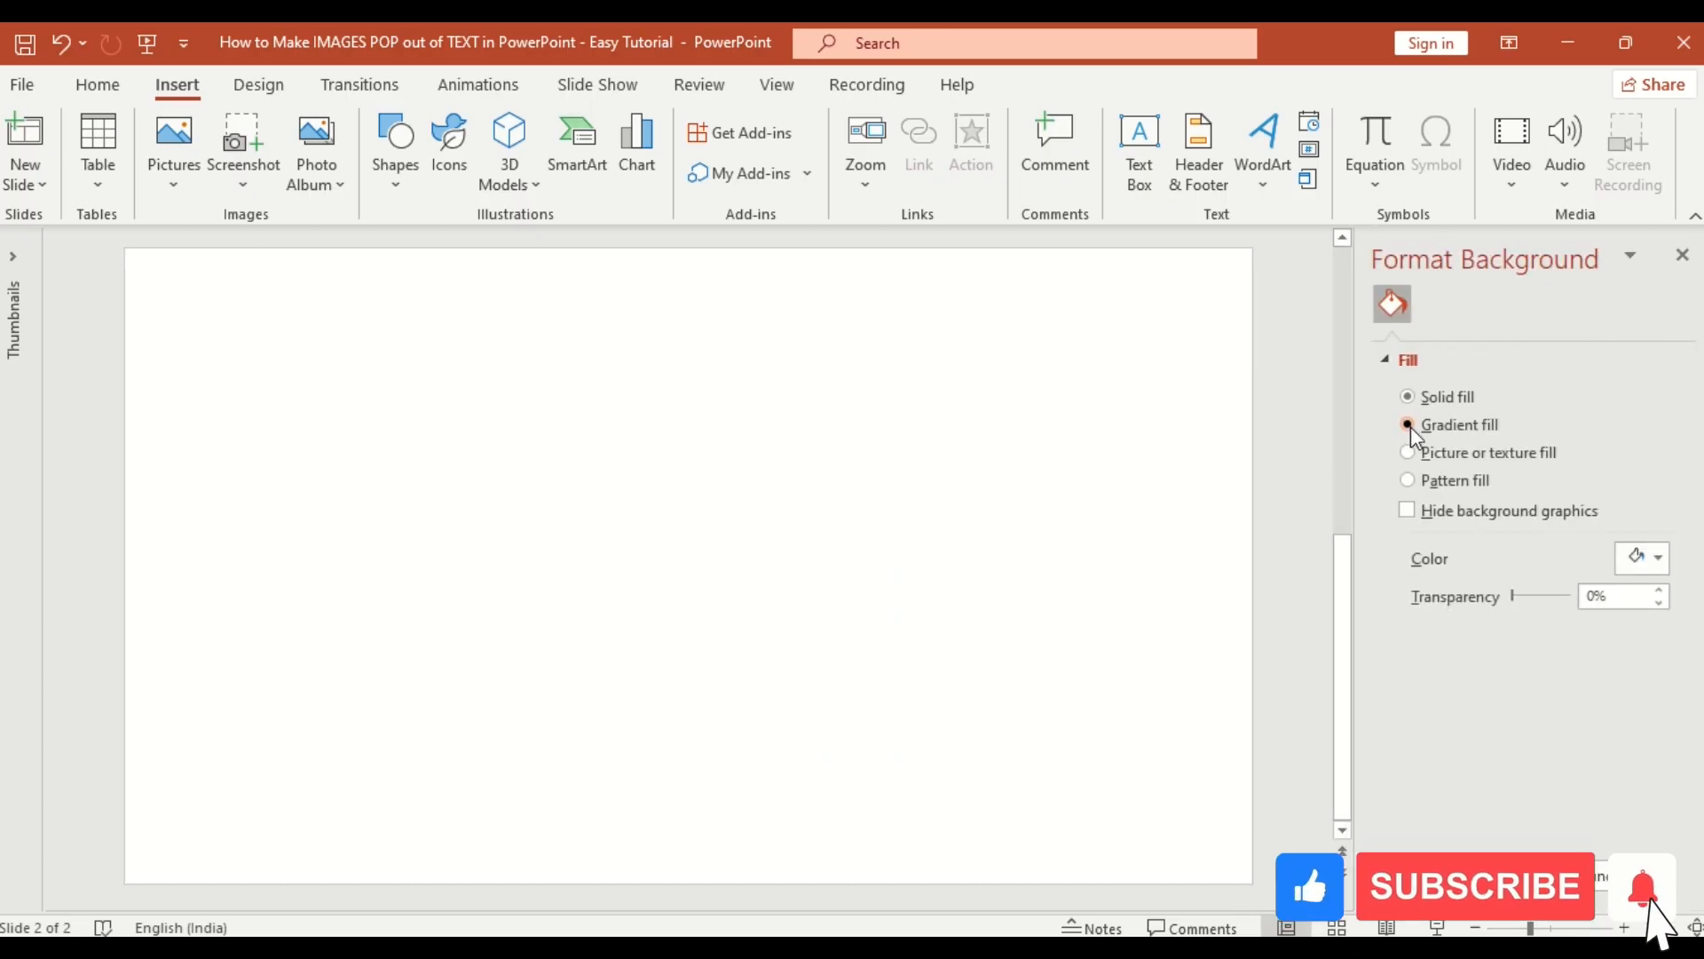
pyautogui.click(1406, 424)
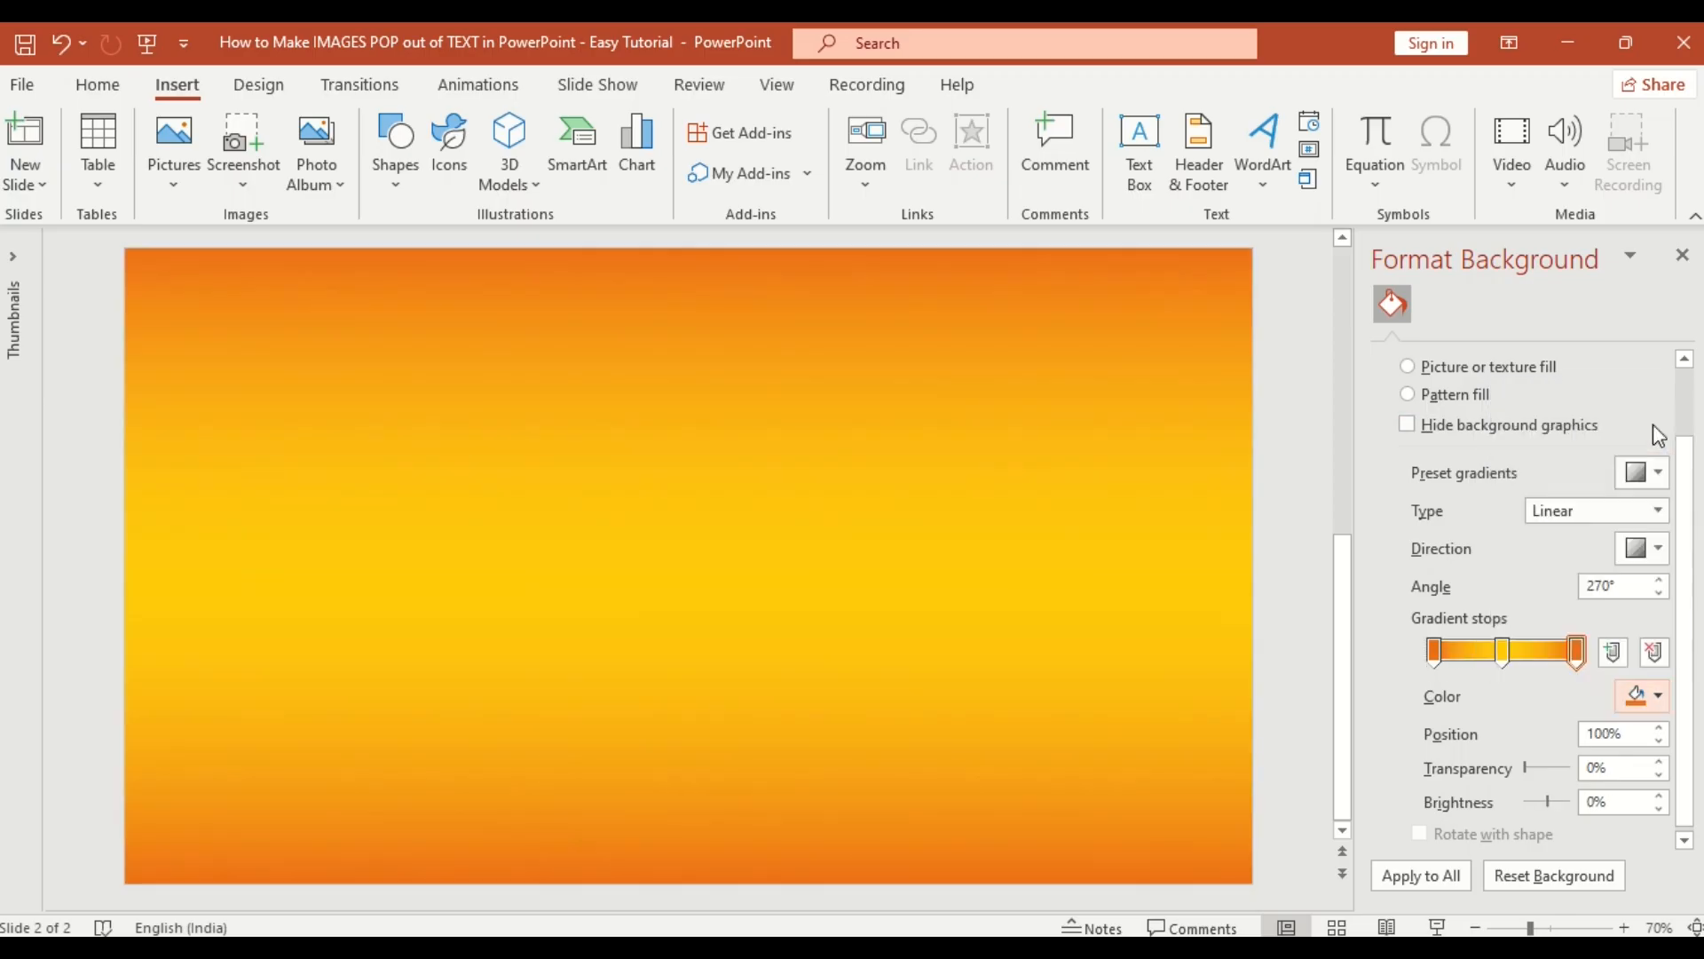
pyautogui.click(1656, 548)
pyautogui.write('D')
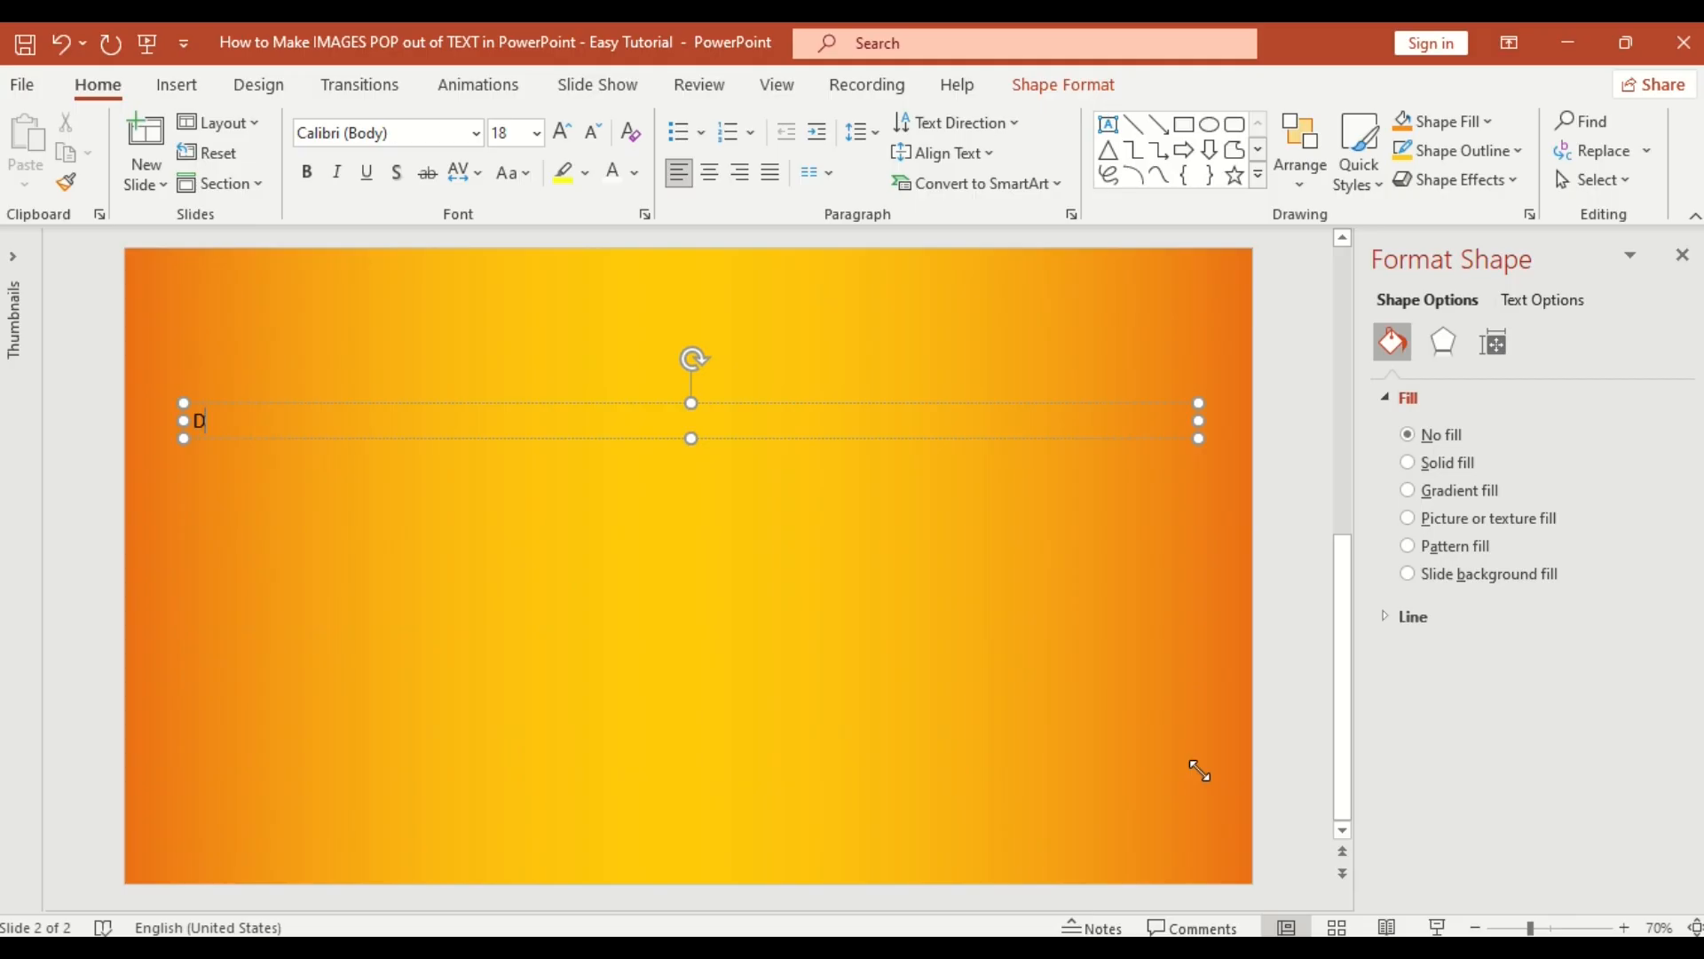
# Type DOG in the text box and style it bold white Arial at size 340, centred
pyautogui.write('OG')
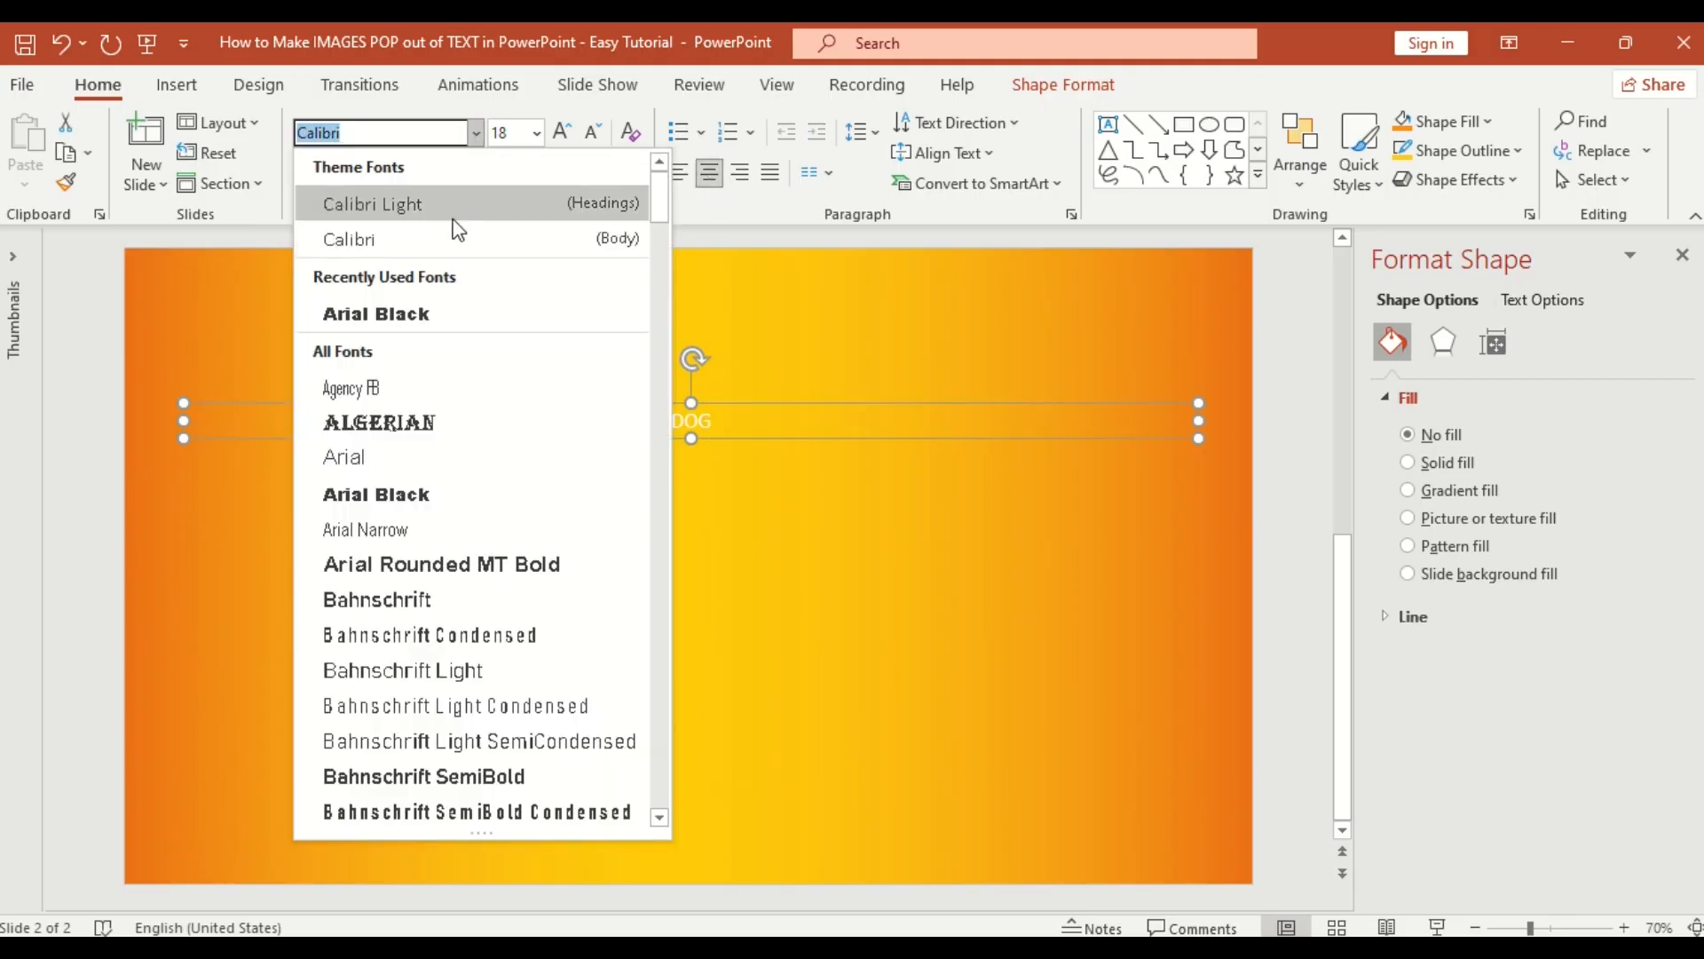
pyautogui.click(342, 457)
pyautogui.write('340')
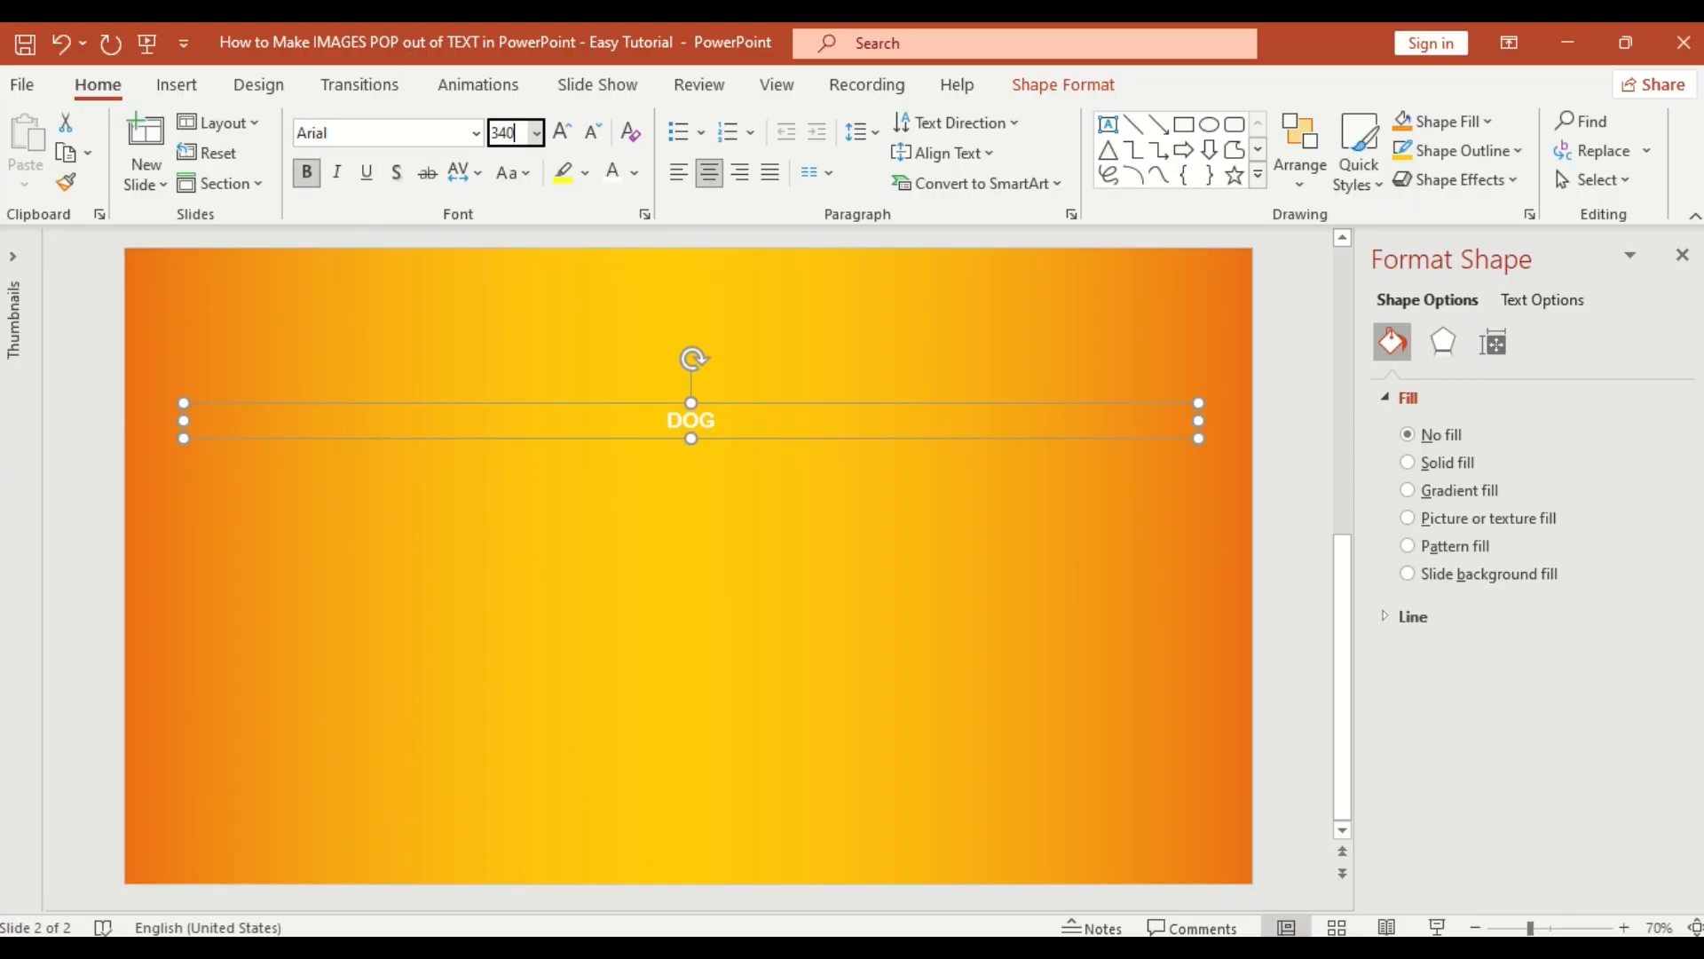
pyautogui.click(1300, 152)
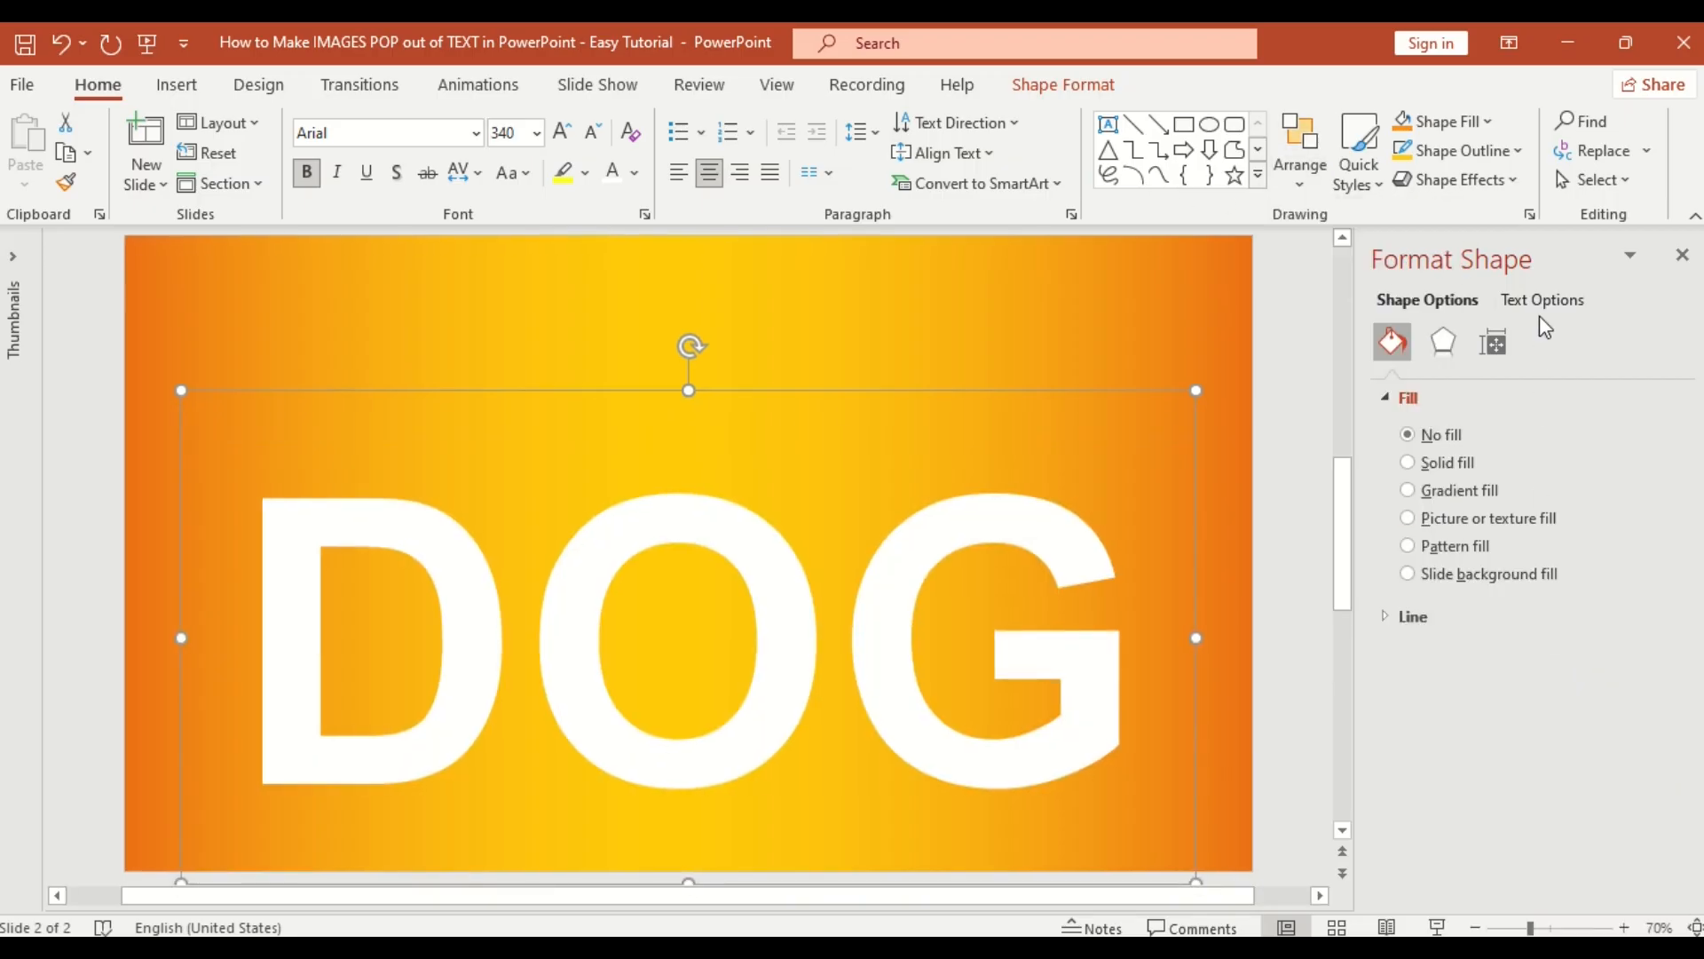
# Add an inner shadow to the DOG letters at about 66% transparency via Text Effects
pyautogui.click(1541, 300)
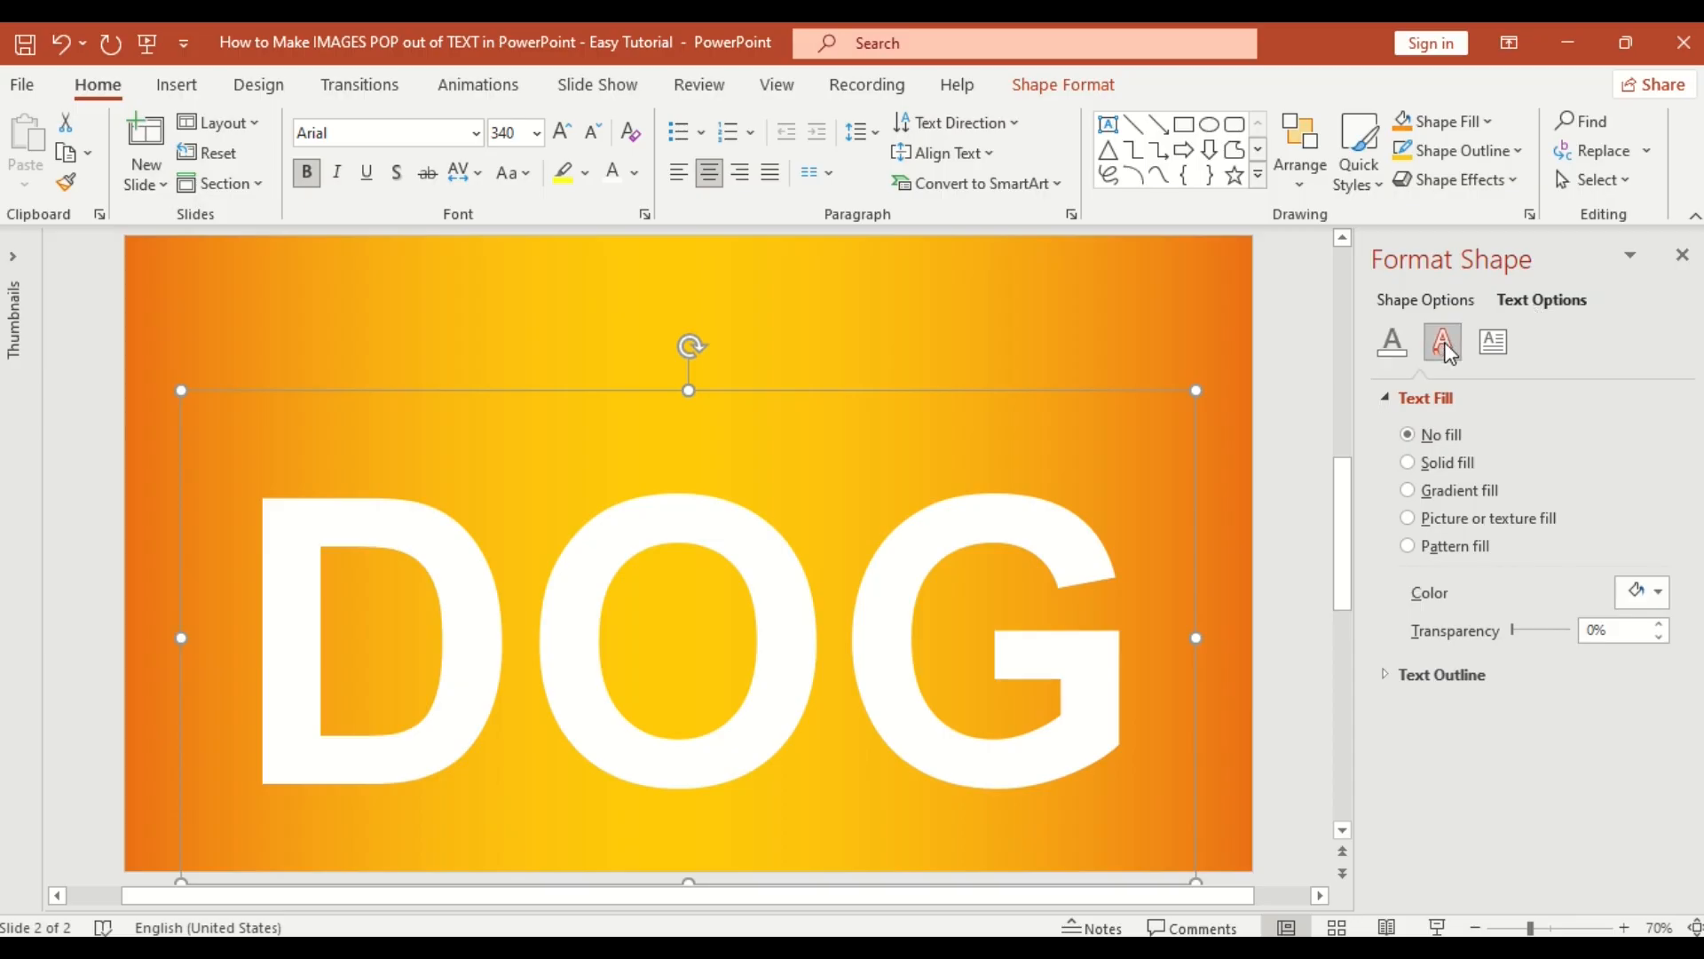
pyautogui.click(1659, 431)
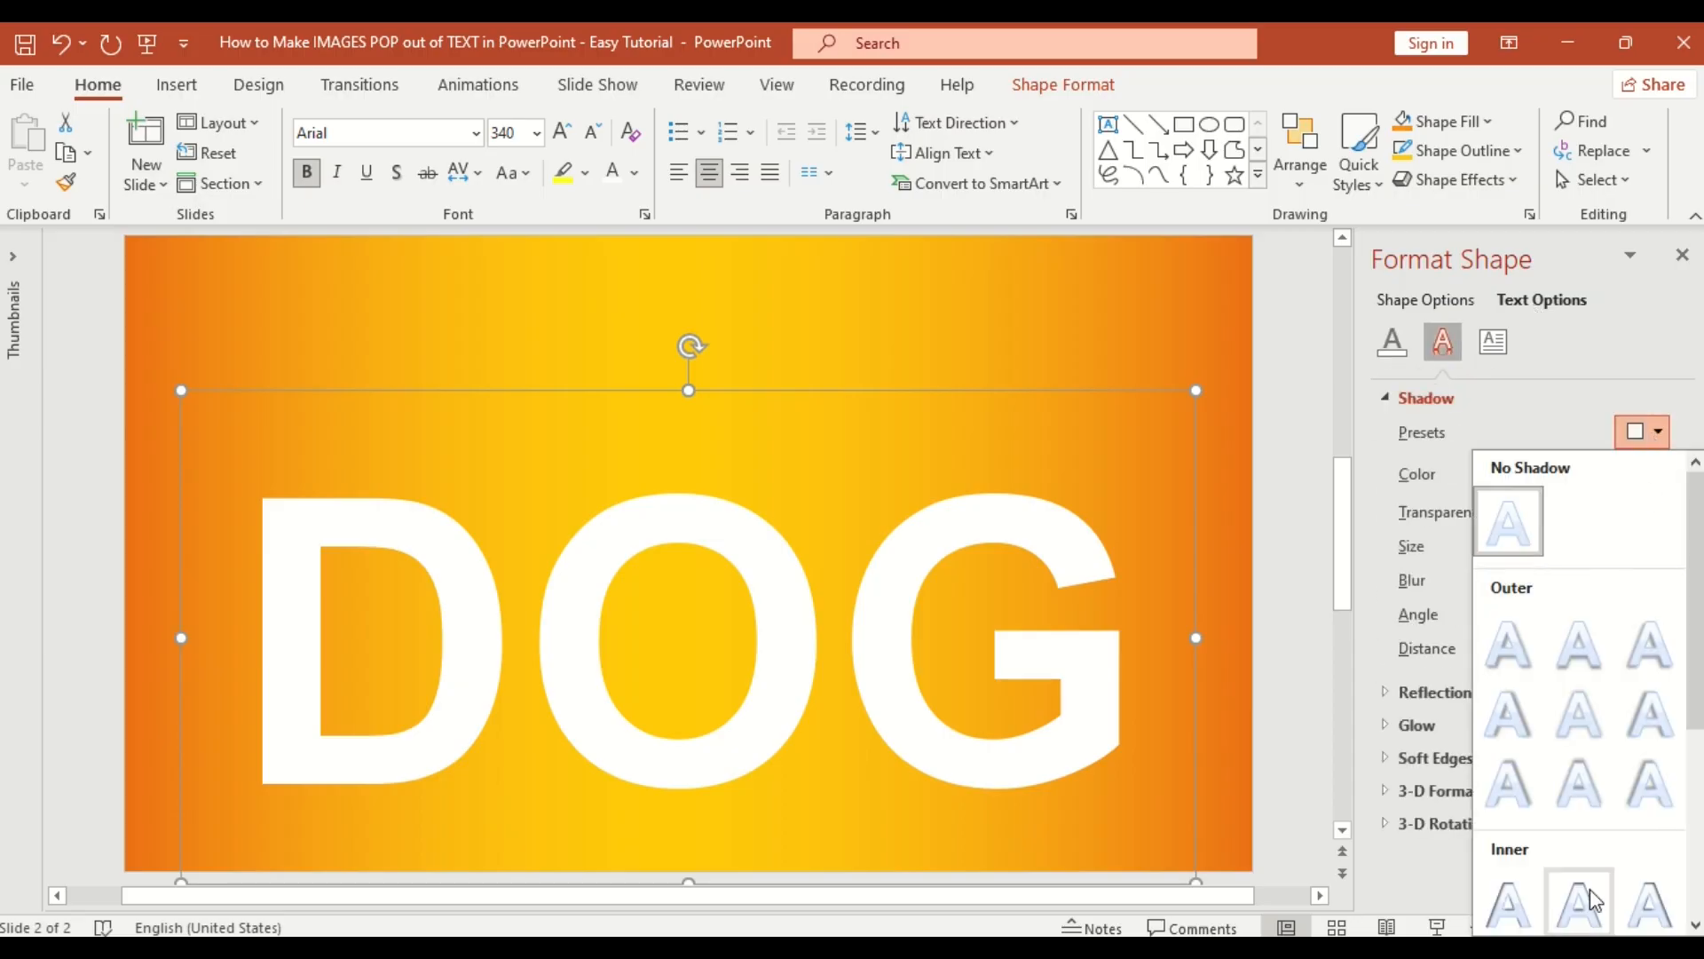
pyautogui.click(1578, 900)
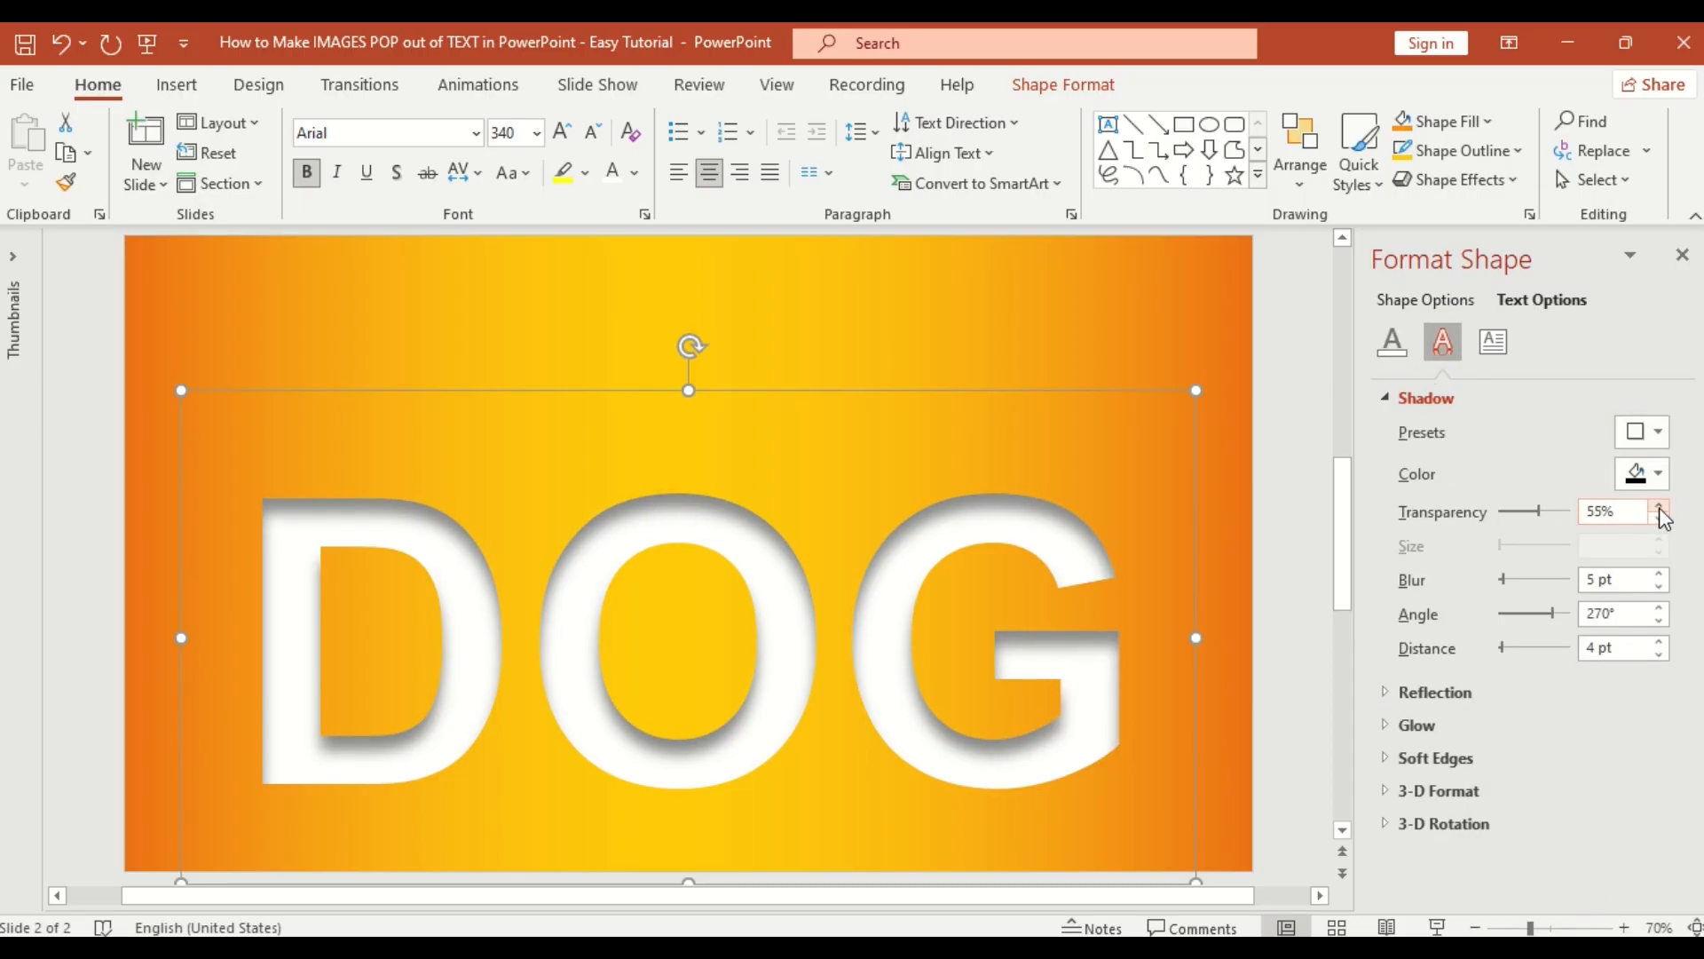
pyautogui.click(1658, 505)
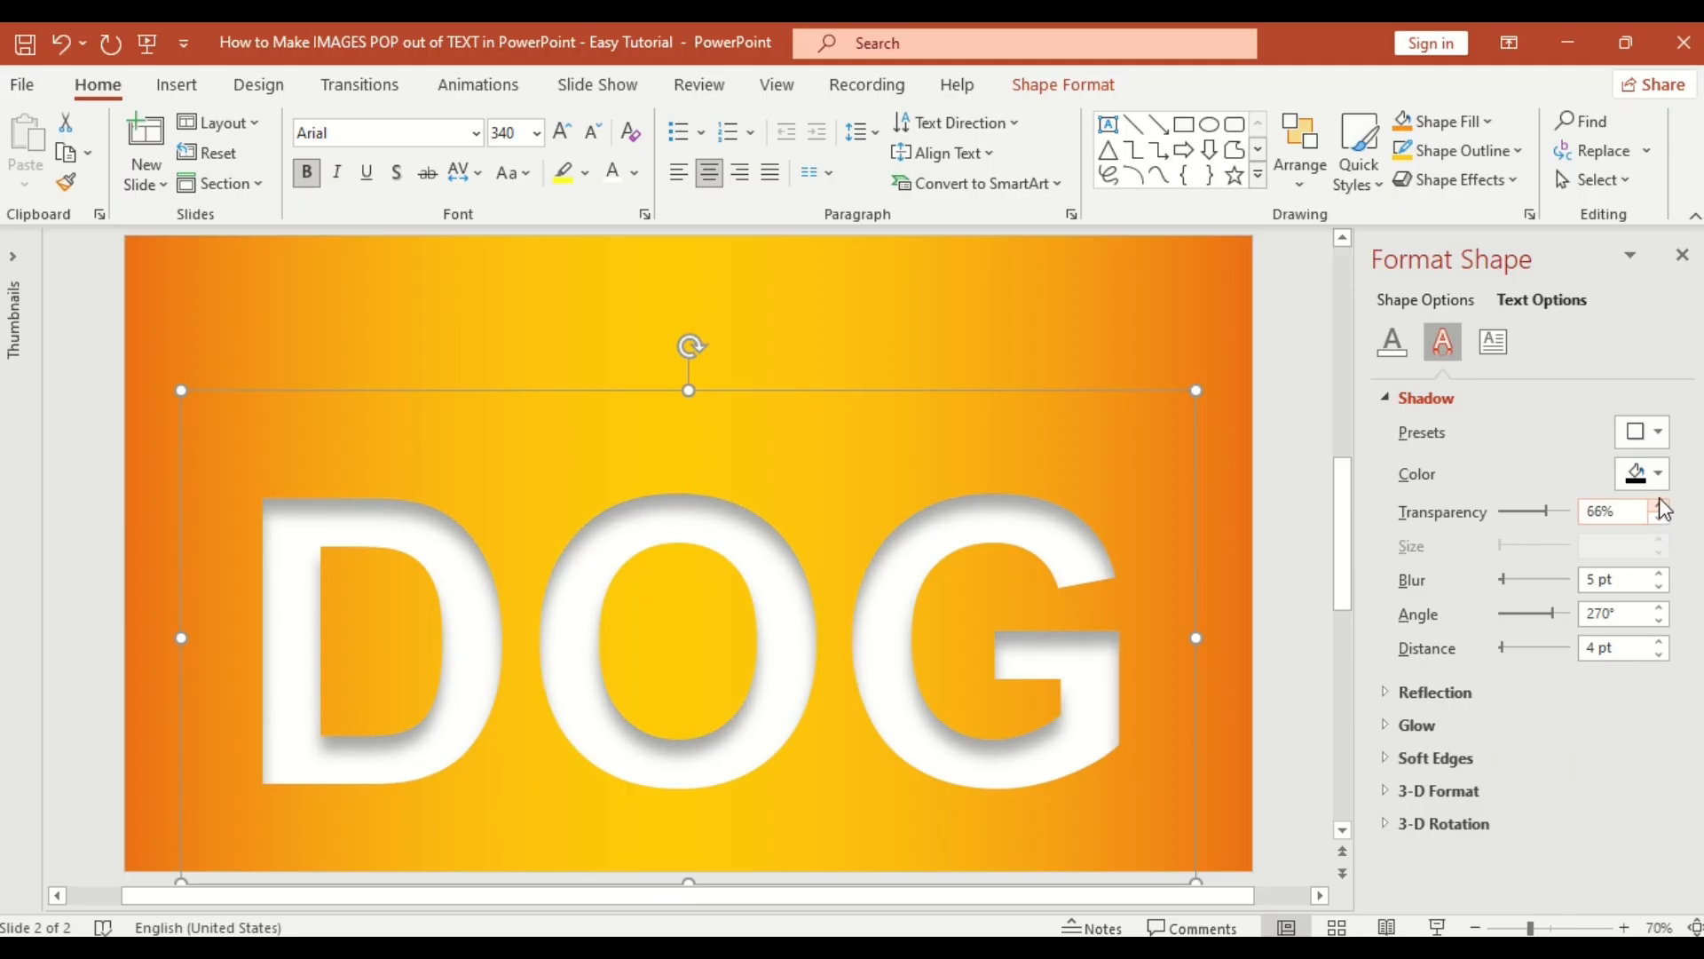
pyautogui.click(175, 85)
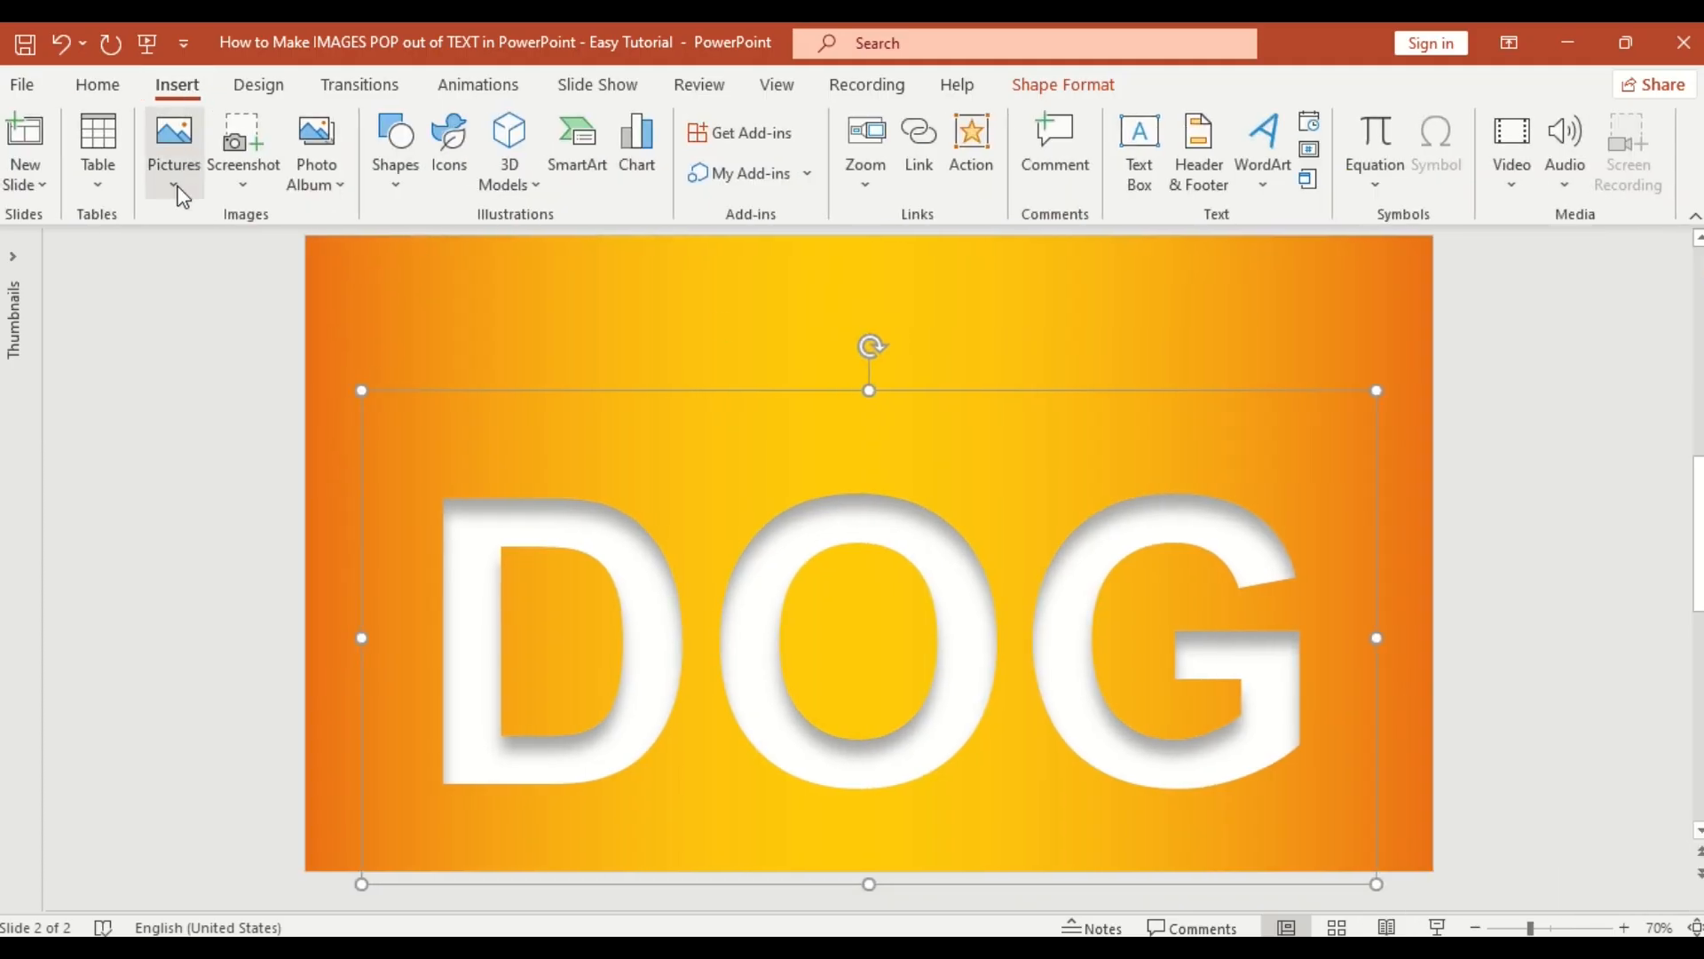
# Insert the cut-out golden retriever photo and centre it over the O of DOG
pyautogui.click(174, 141)
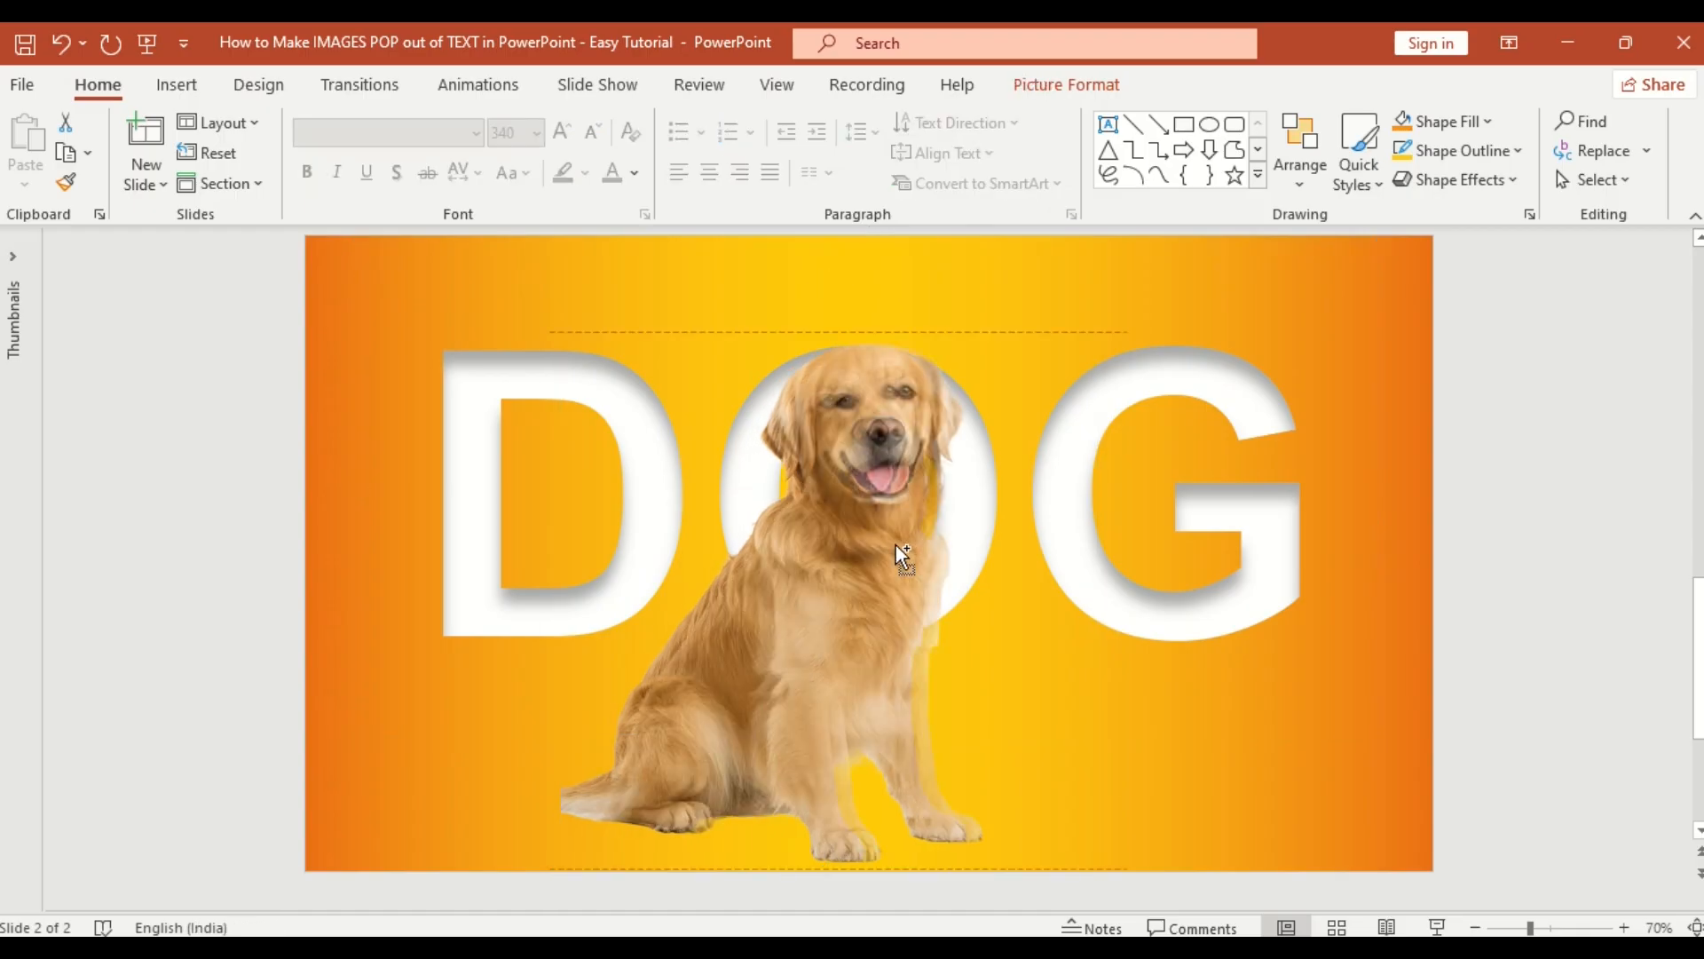
pyautogui.click(902, 554)
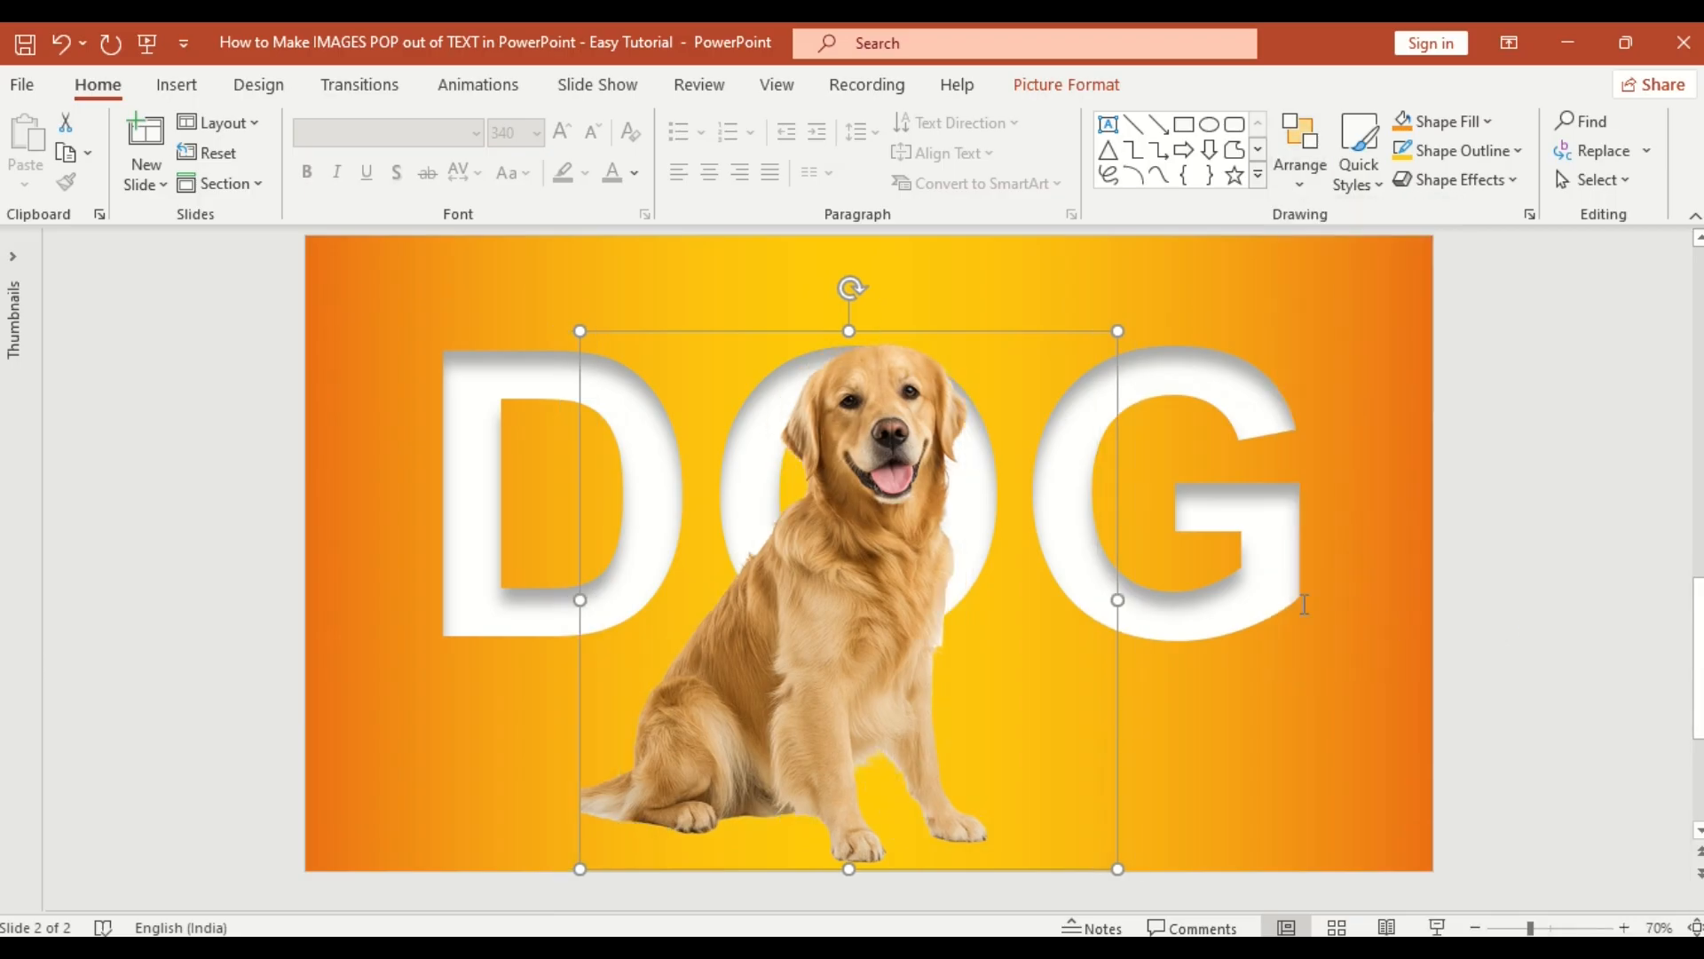
# Reselect the dog photo and enter Crop mode from Picture Format
pyautogui.click(898, 587)
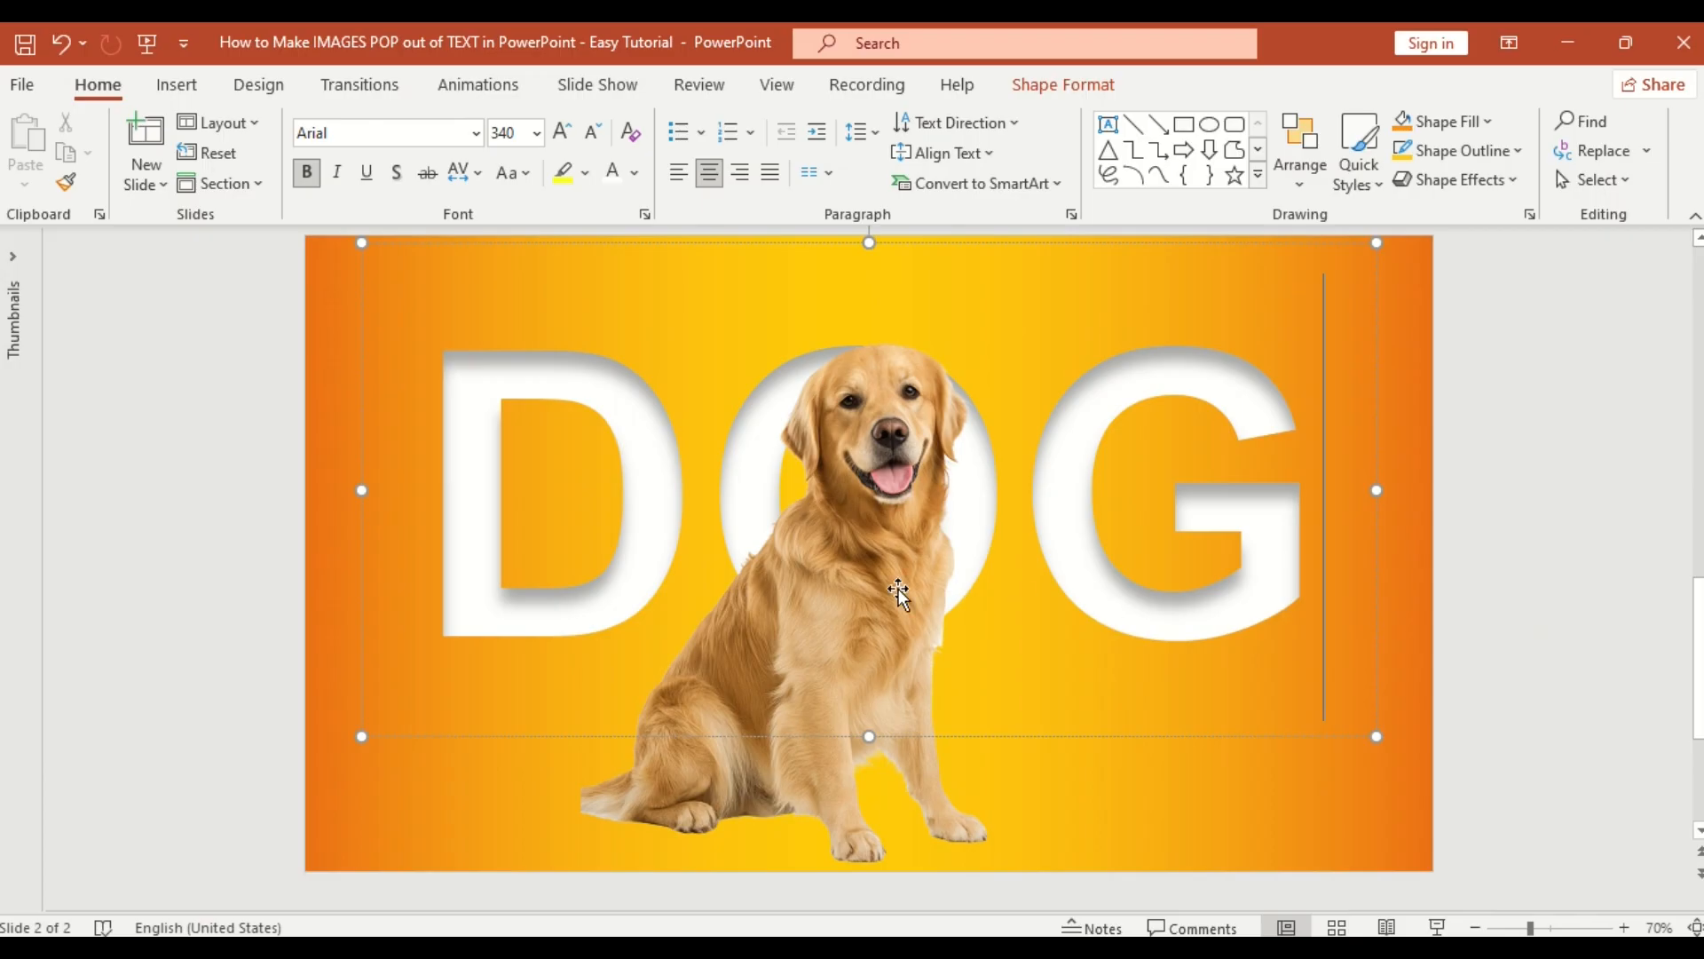
pyautogui.click(1300, 152)
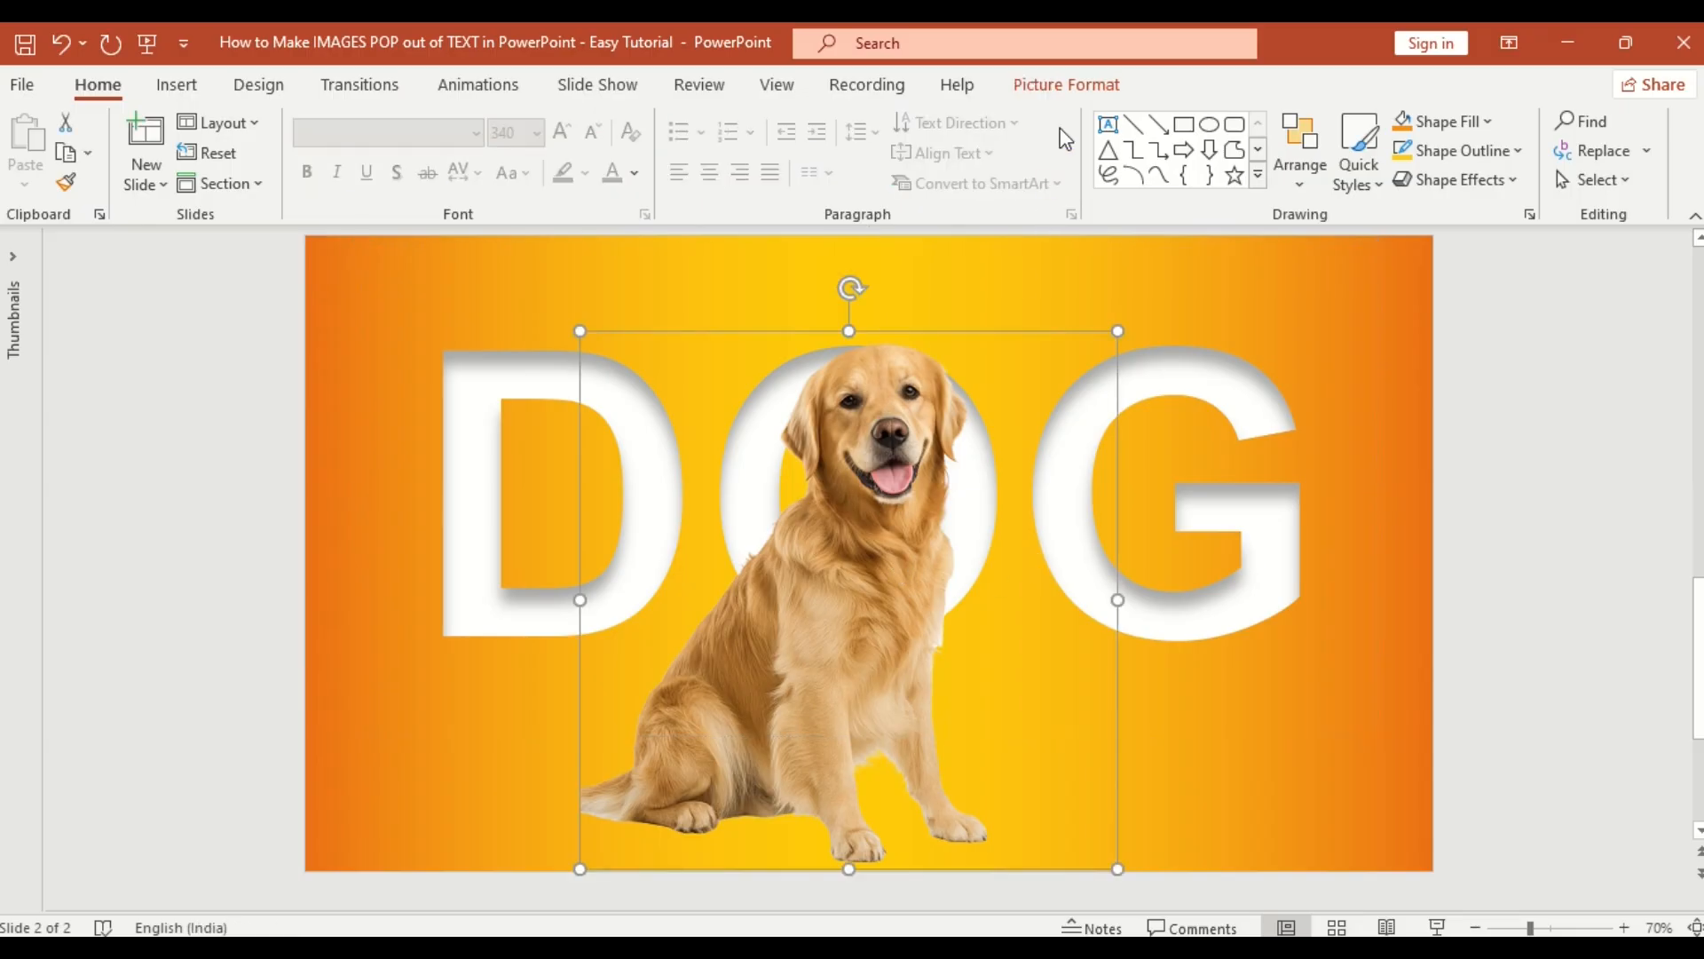
pyautogui.click(1524, 147)
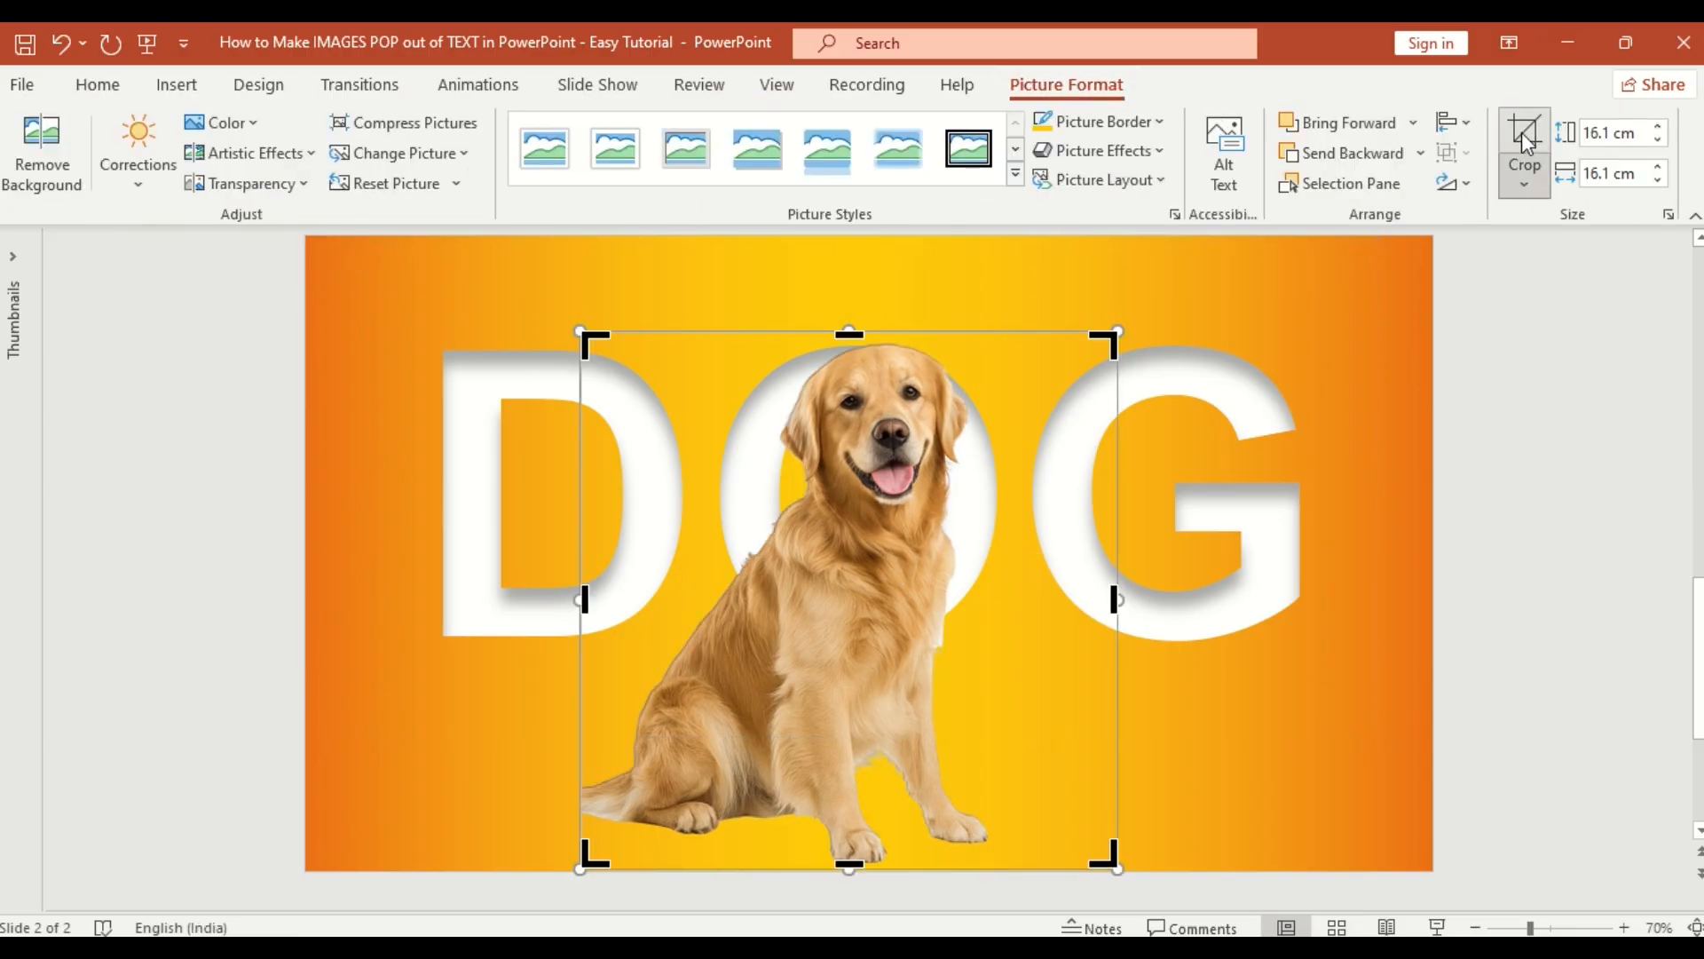